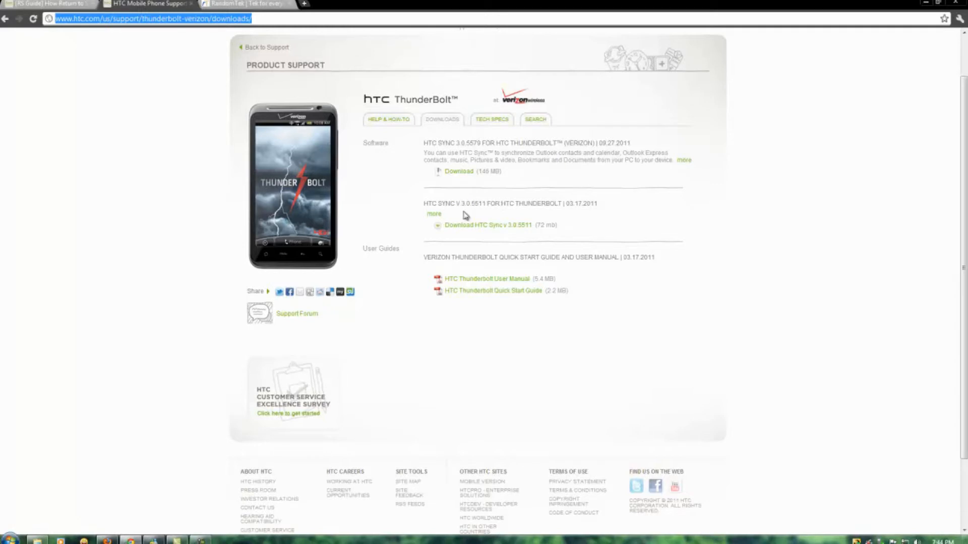
pyautogui.moveTo(625, 226)
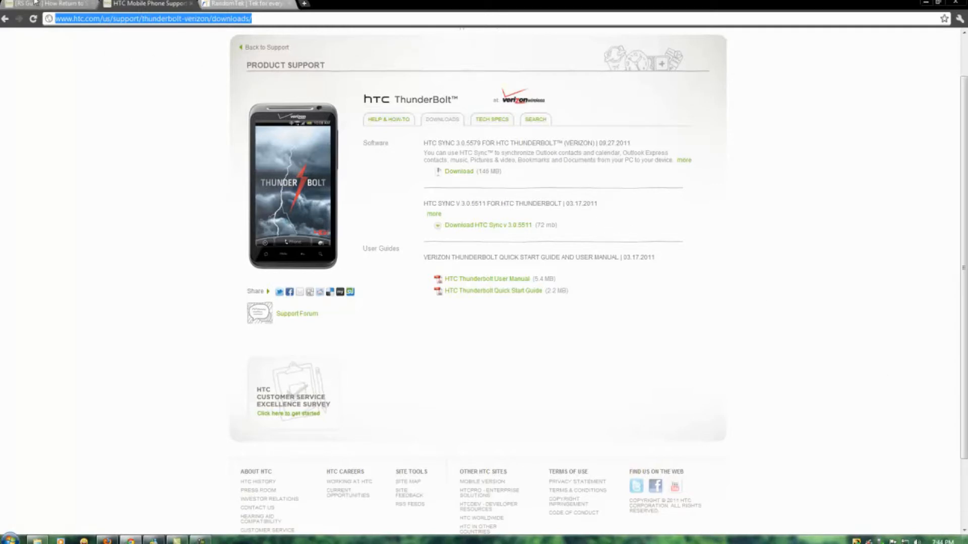
# Step: Switch to the '[RS Guide] How Return to Stock' thread and close the advertisement pop-up
pyautogui.click(50, 4)
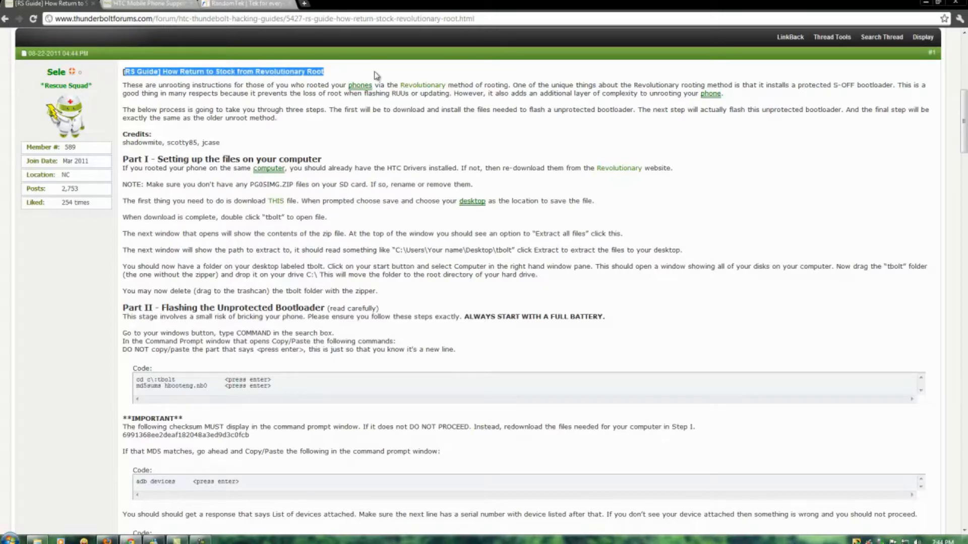
pyautogui.moveTo(357, 76)
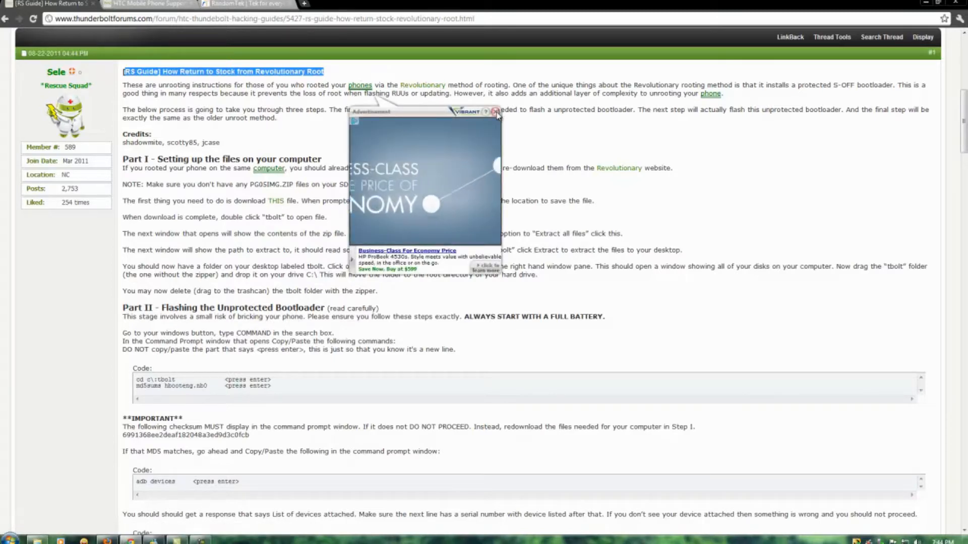
pyautogui.click(497, 113)
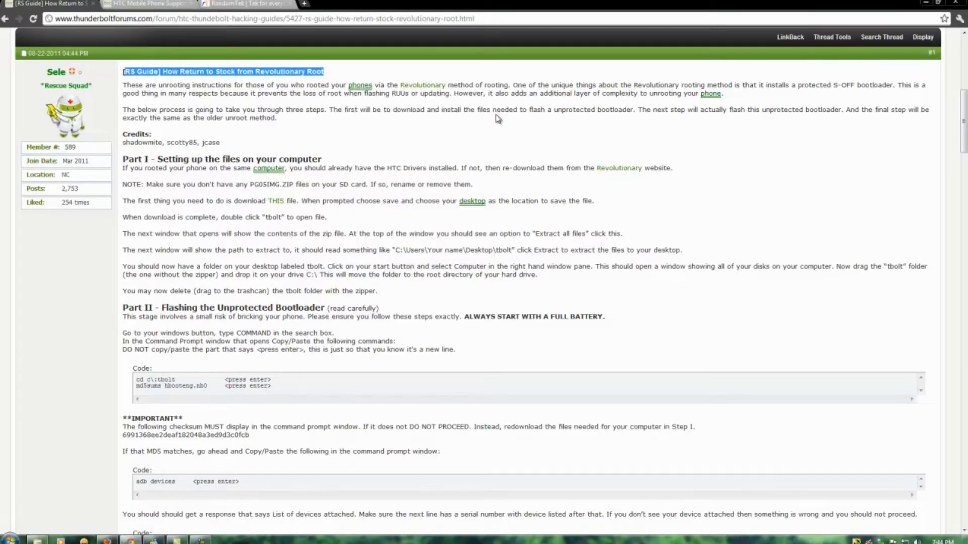
pyautogui.scroll(3)
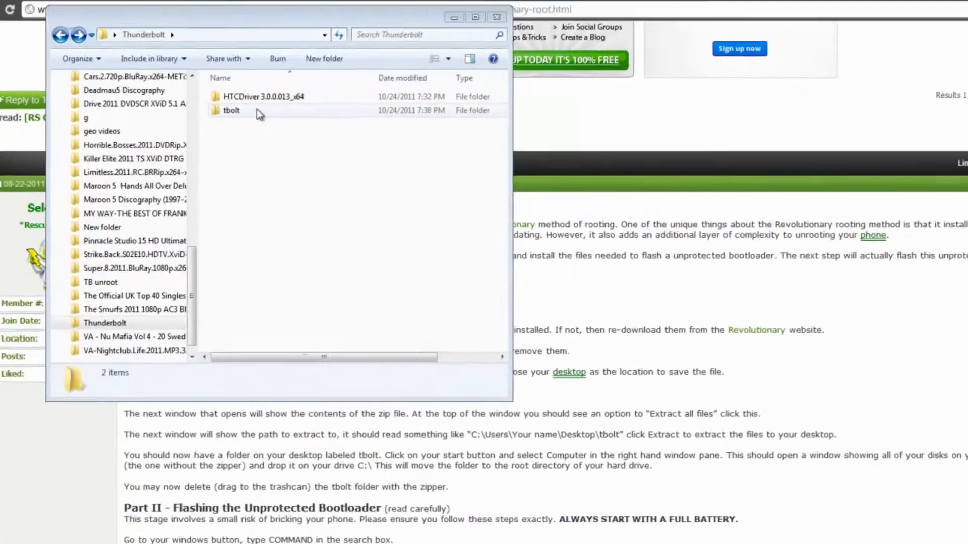
# Step: Open the downloaded tbolt folder, select the extracted tbolt folder inside, then show Local Disk (C:)
pyautogui.click(231, 110)
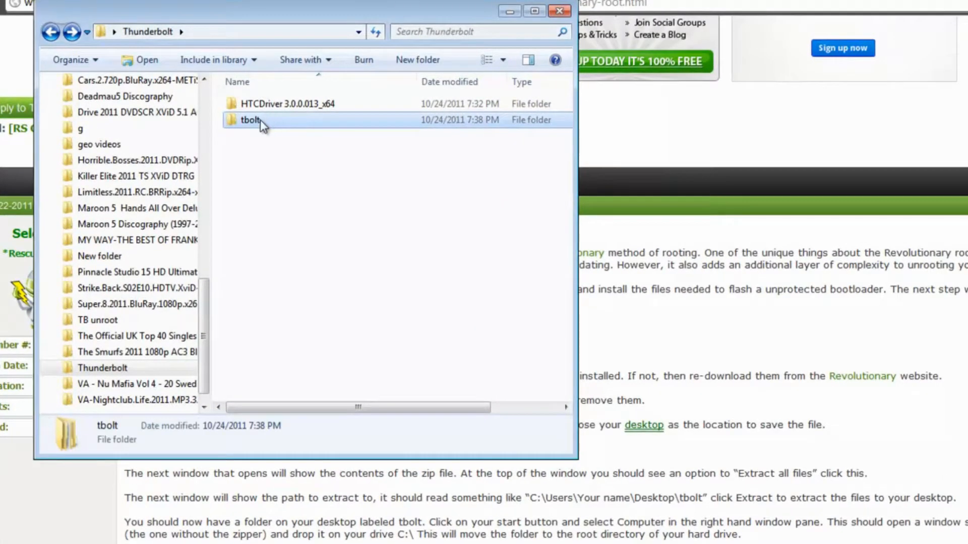
pyautogui.doubleClick(248, 119)
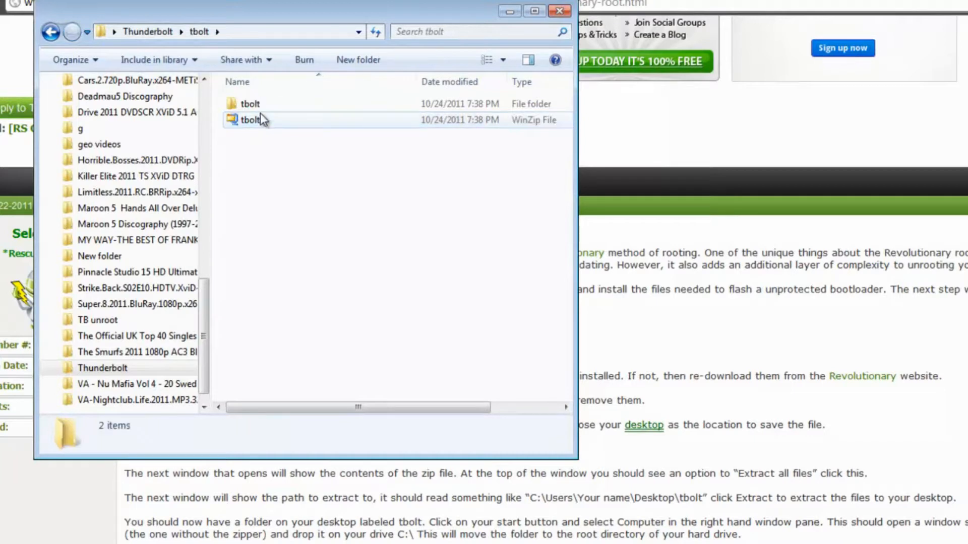
pyautogui.click(250, 103)
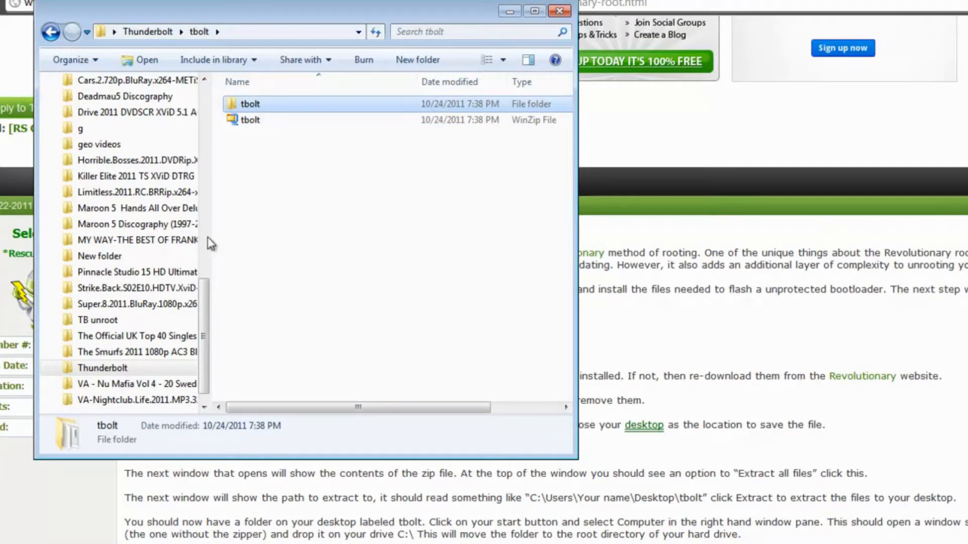
pyautogui.moveTo(74, 302)
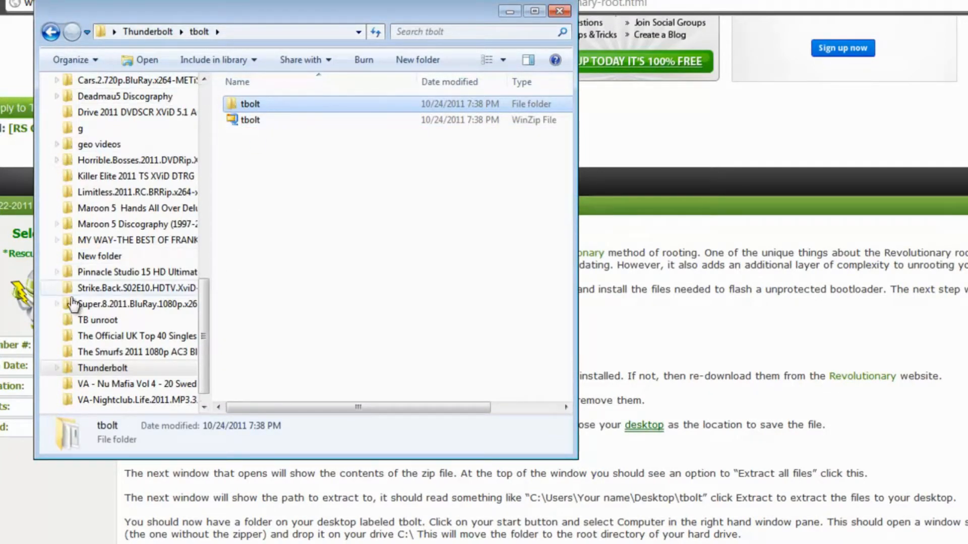
pyautogui.moveTo(206, 106)
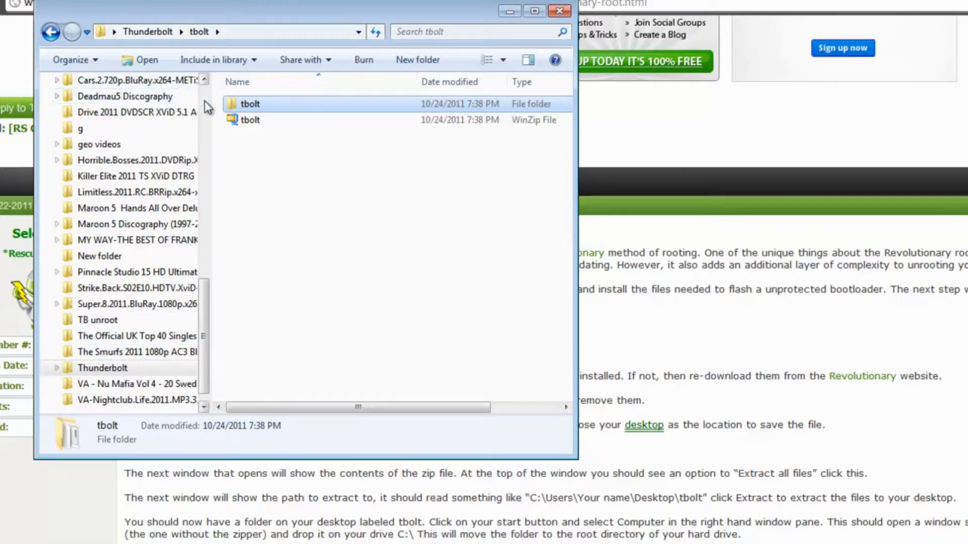
pyautogui.click(113, 263)
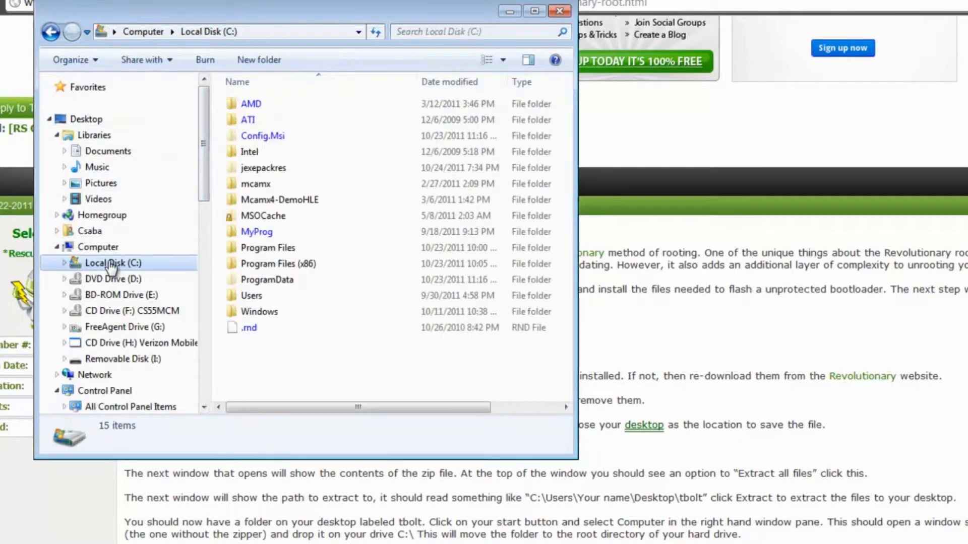